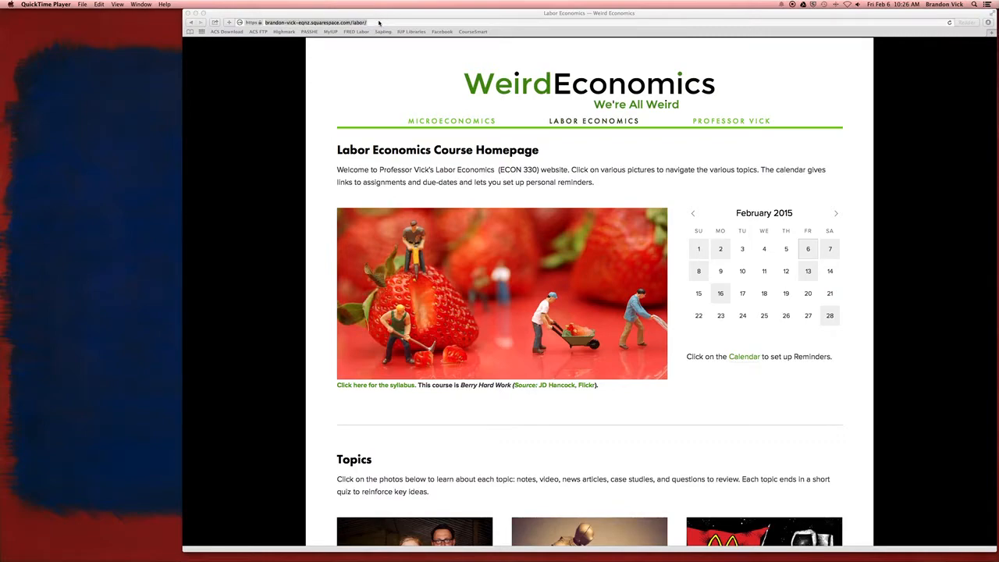
# Step: Navigate from the Labor Economics course page to scholar.google.com
pyautogui.click(312, 22)
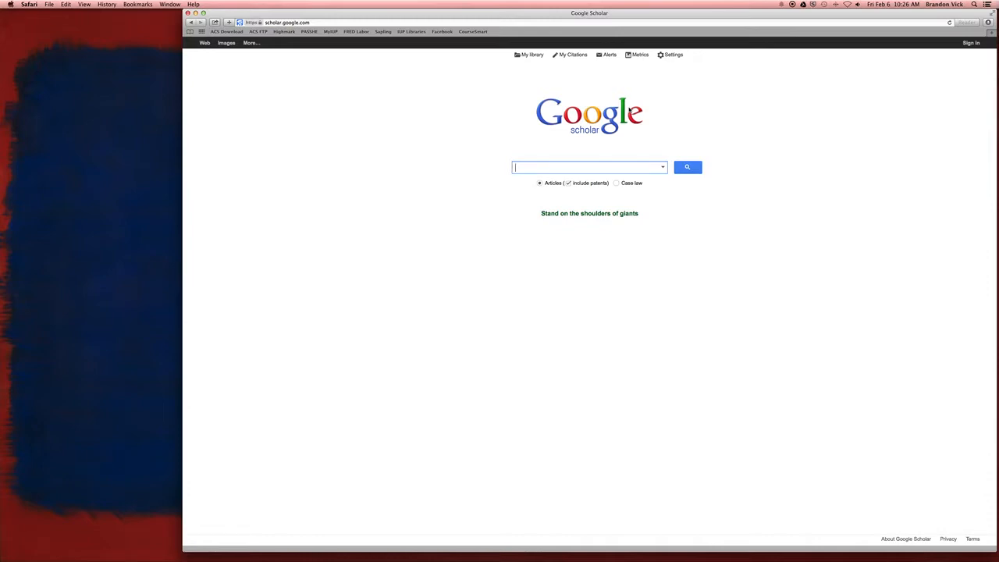
# Step: Start the query from the 'child care female work' suggestion, trying 'hours' and 'wages' variants
pyautogui.write('chi')
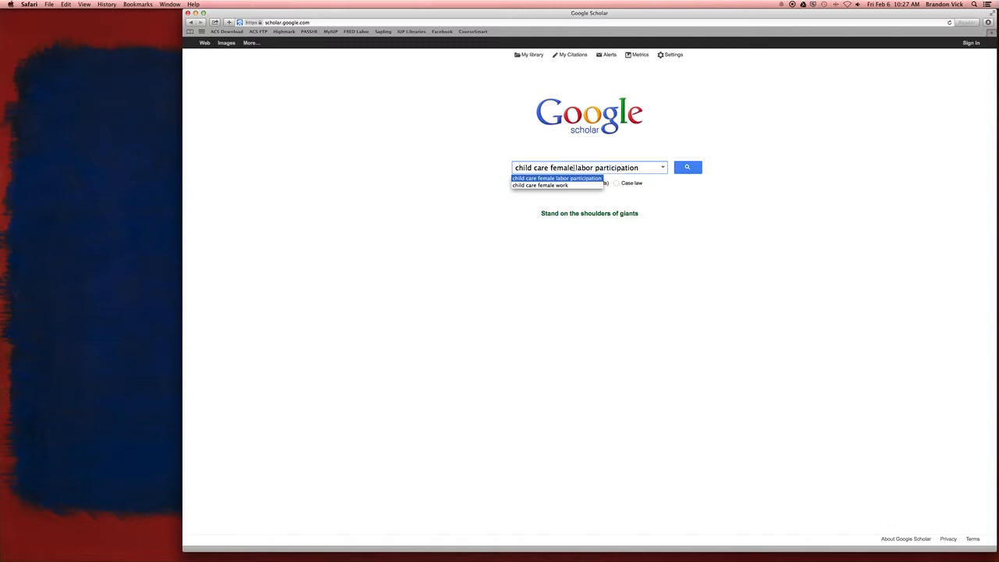
pyautogui.click(540, 184)
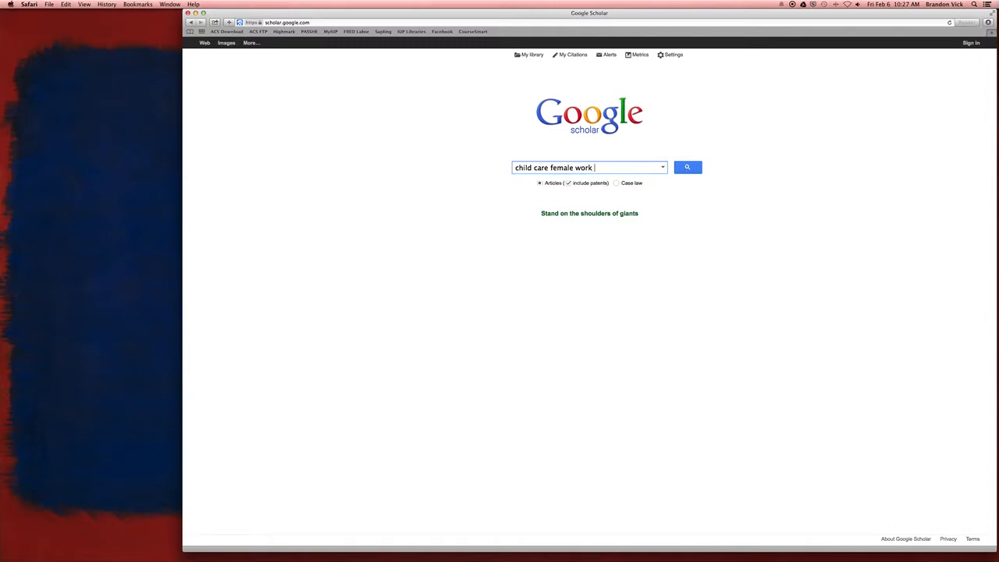
pyautogui.write('hours')
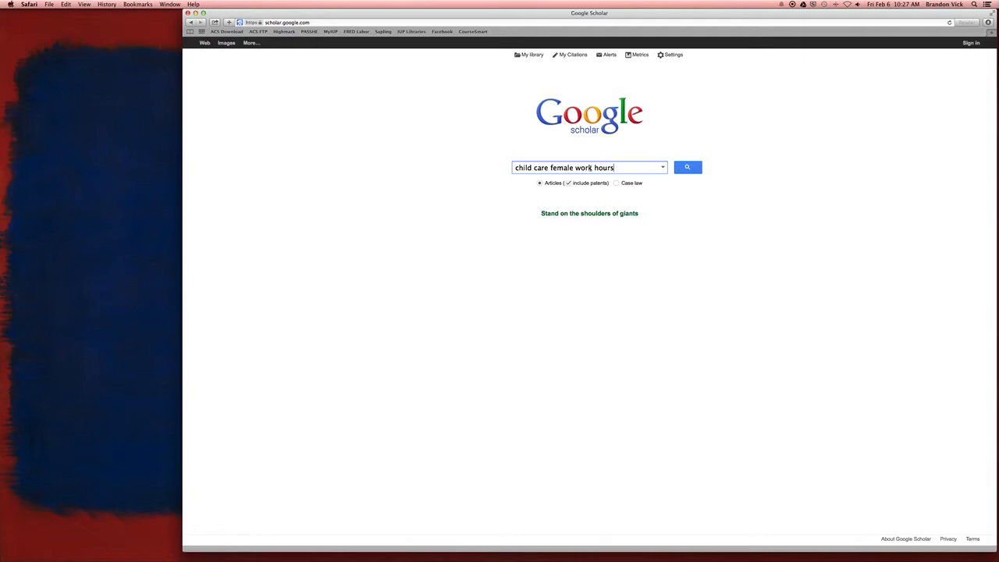
pyautogui.press('Backspace')
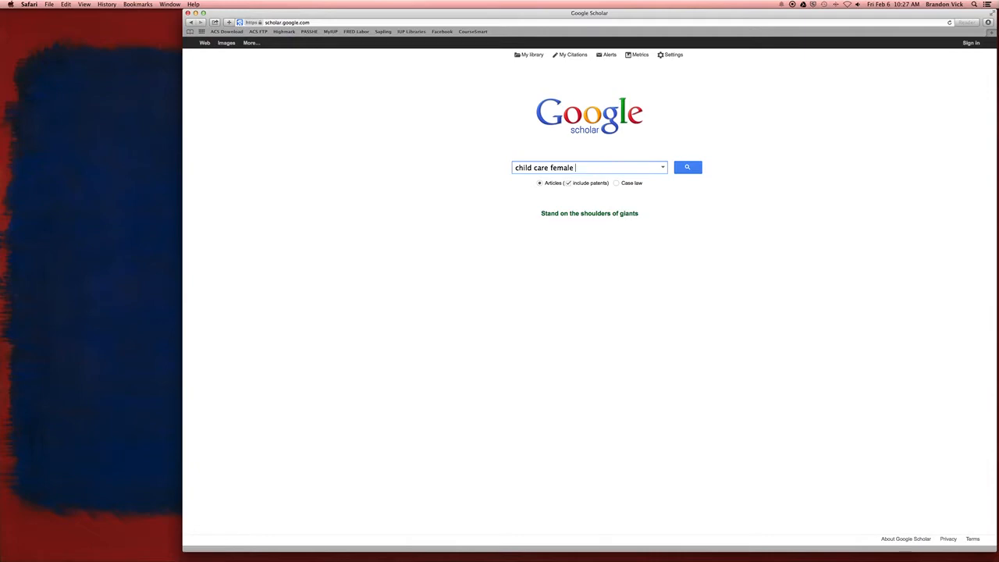
pyautogui.write('wages')
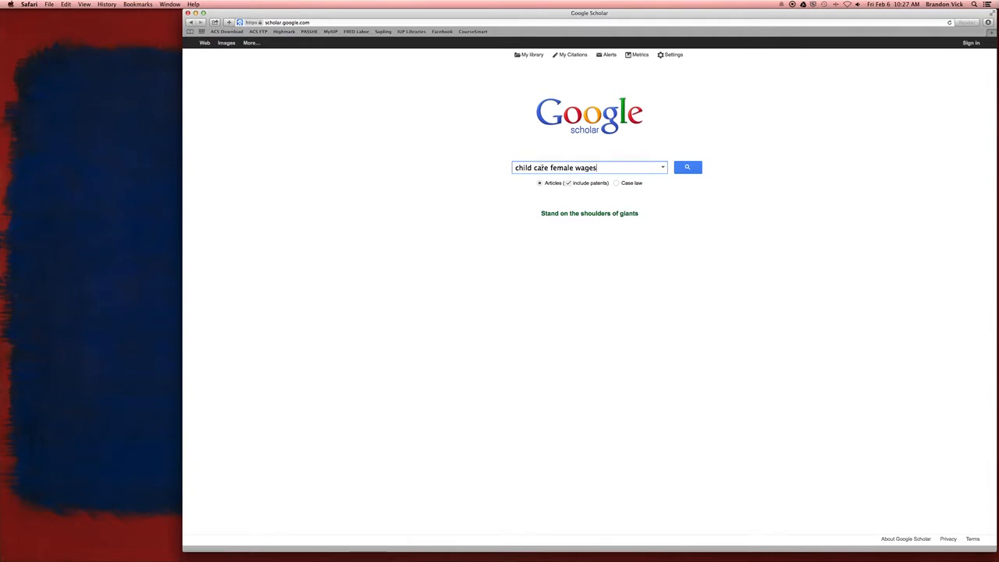
# Step: Replace 'wages' to search for 'child care female labor participation'
pyautogui.doubleClick(530, 167)
pyautogui.write('par')
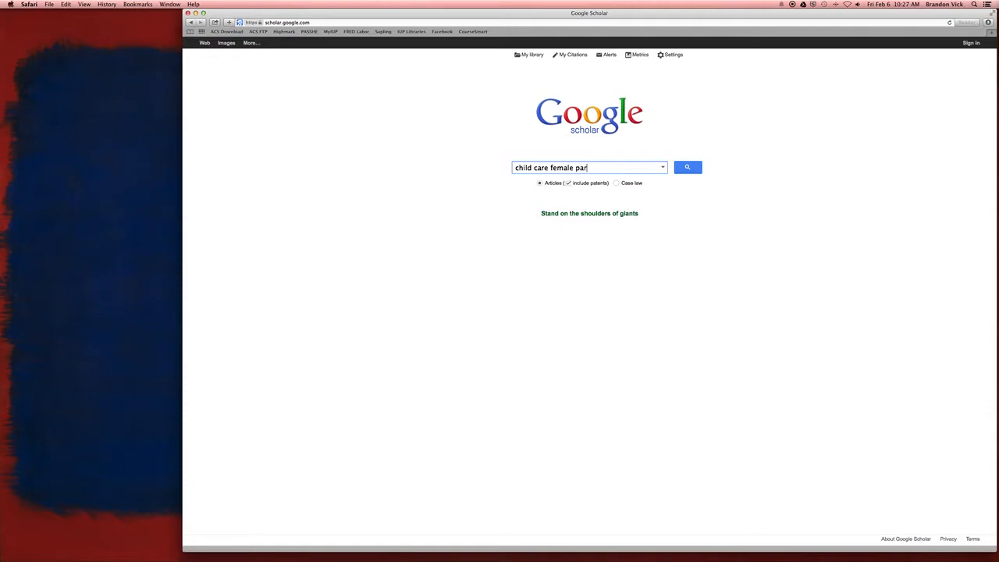
pyautogui.write('labor')
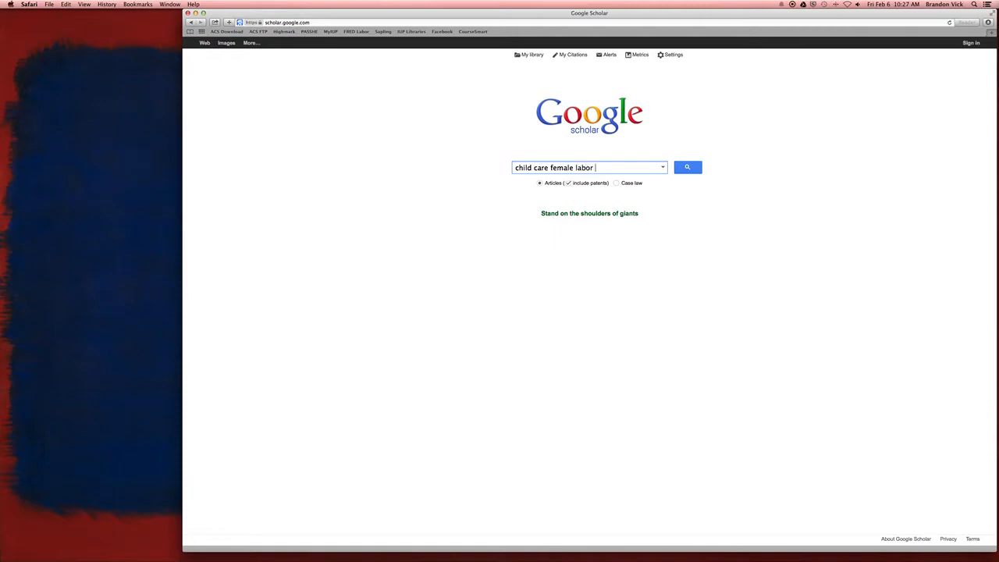
pyautogui.write('participation')
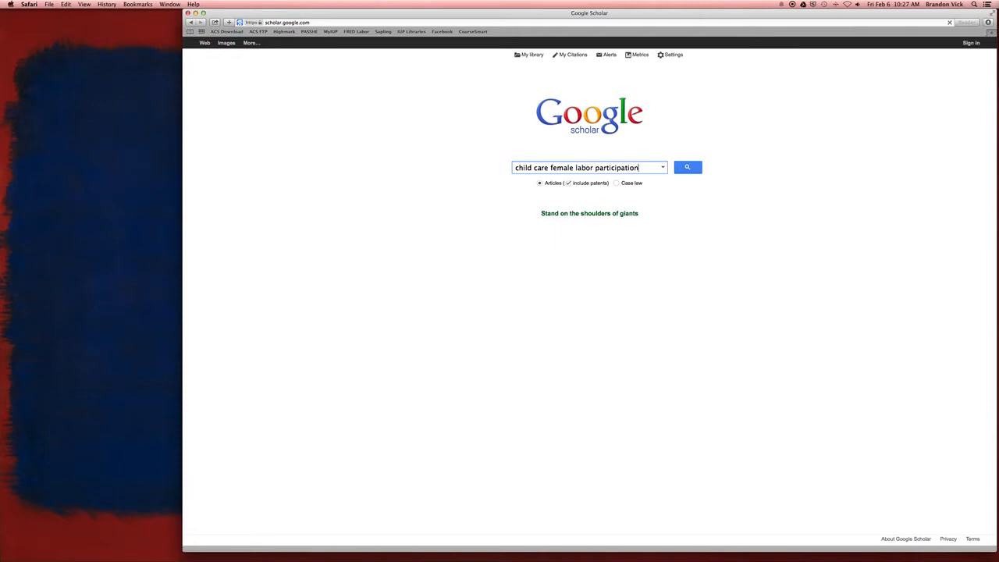
pyautogui.click(687, 167)
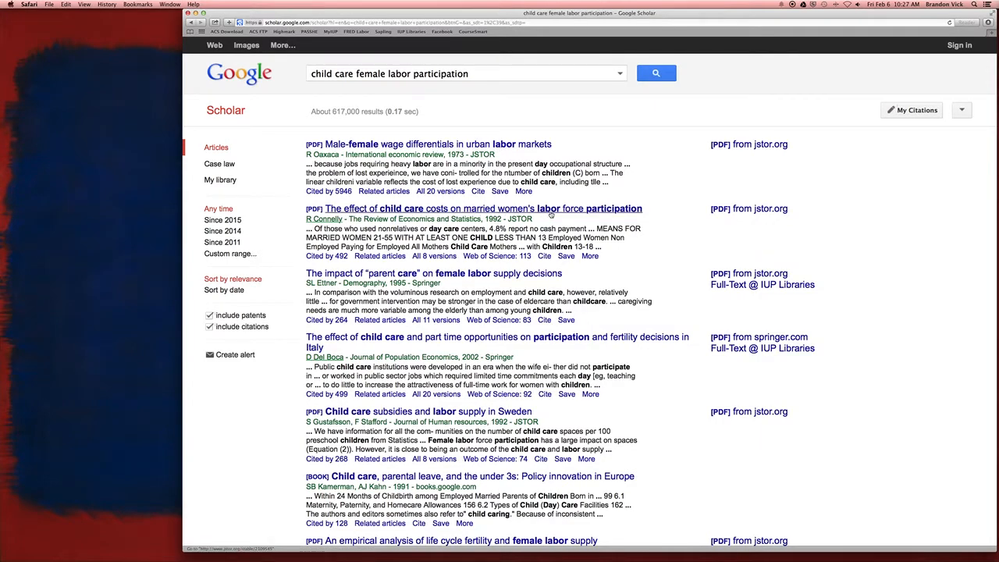
pyautogui.moveTo(560, 215)
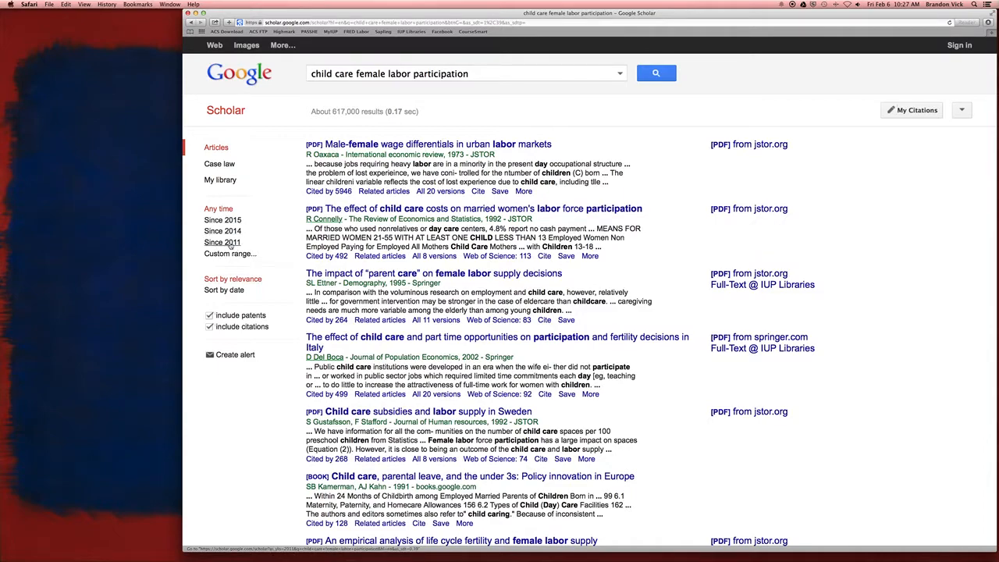
# Step: Limit the results to publications since 2011, leaving about 17,000 results
pyautogui.click(222, 242)
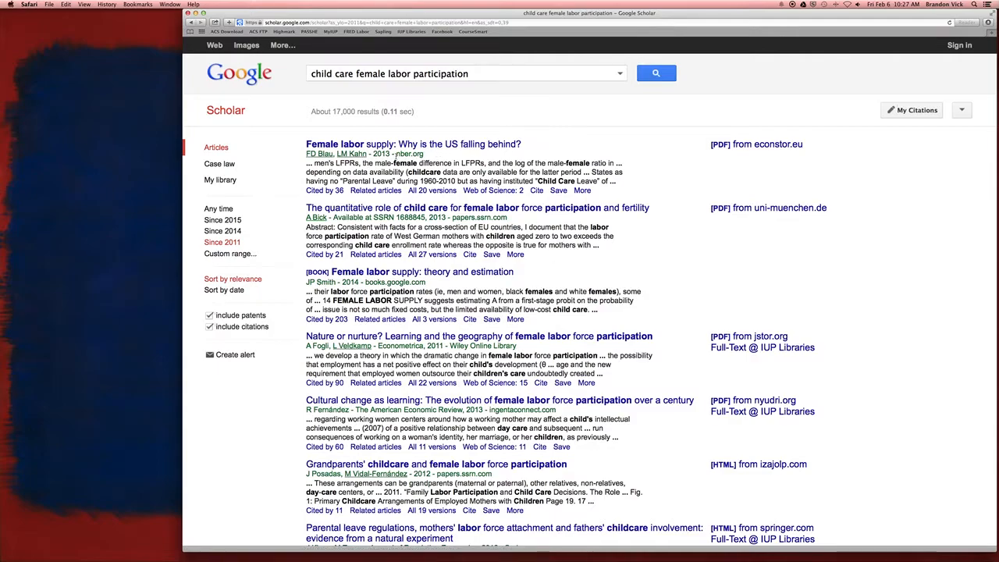
pyautogui.scroll(-3)
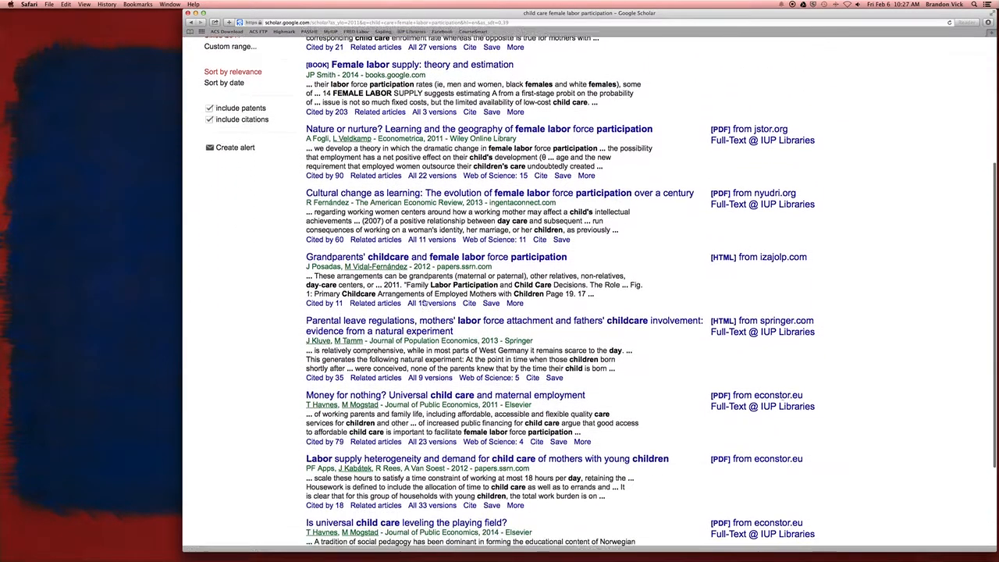
pyautogui.scroll(3)
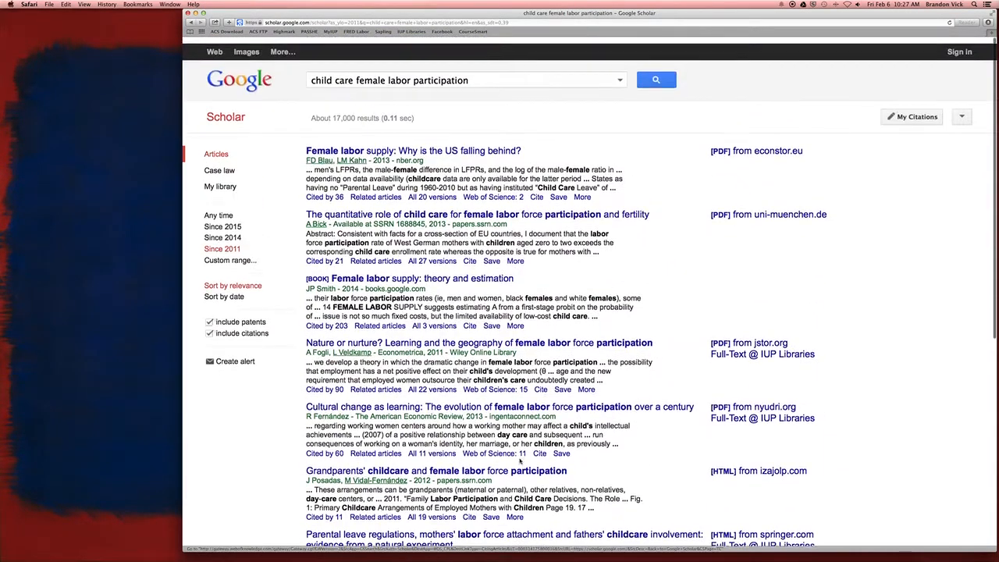
pyautogui.scroll(-3)
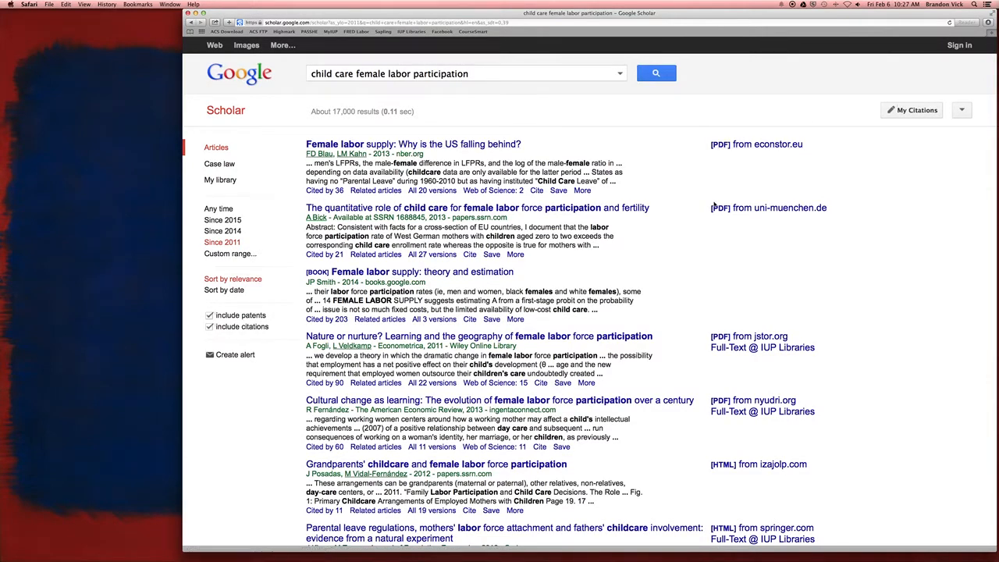
pyautogui.moveTo(756, 144)
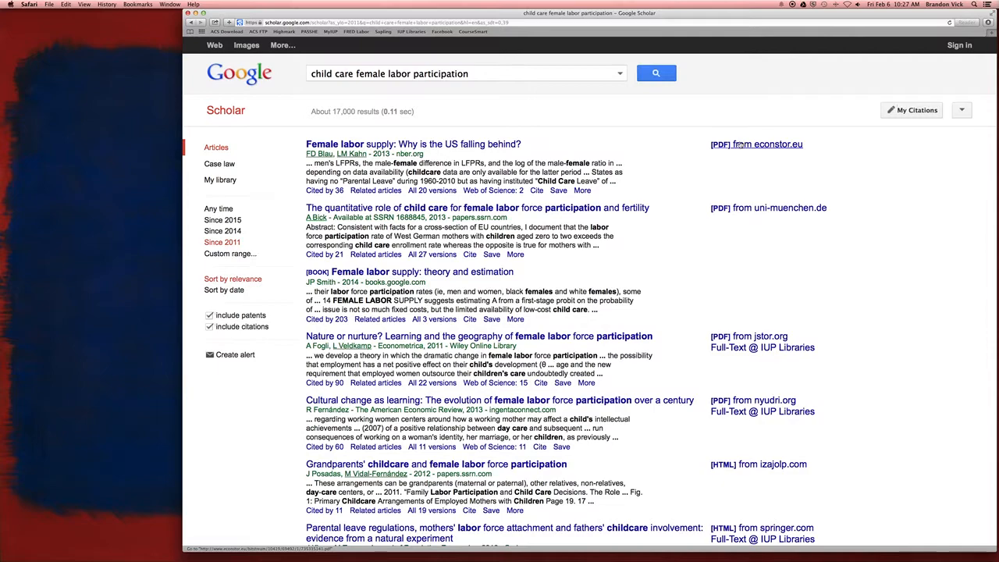
pyautogui.moveTo(738, 145)
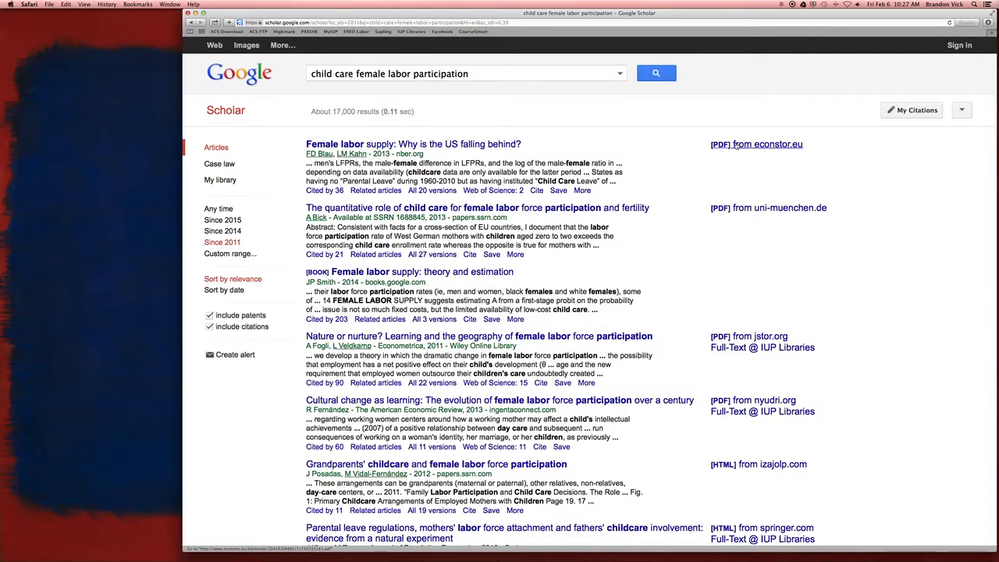
pyautogui.moveTo(755, 144)
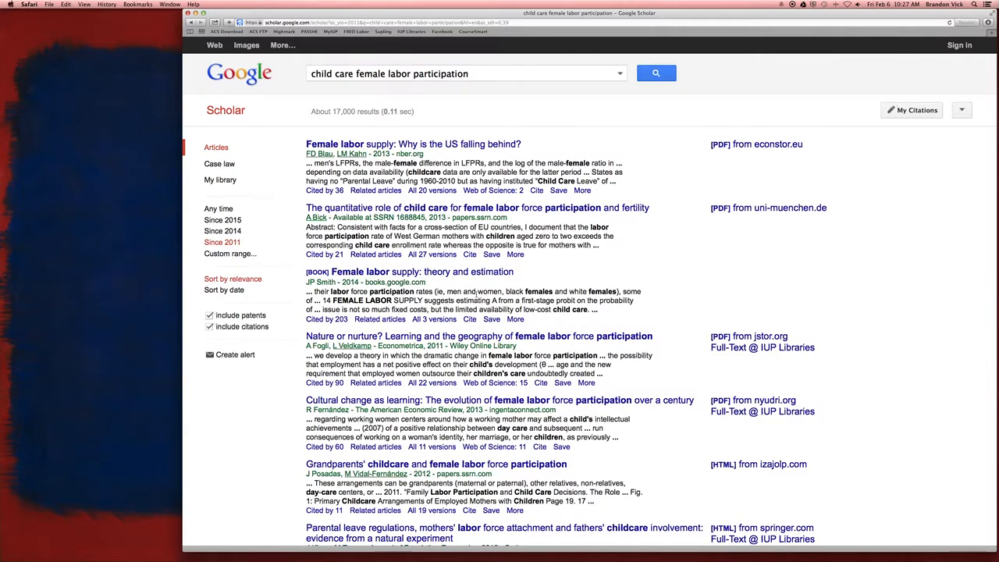
pyautogui.moveTo(359, 271)
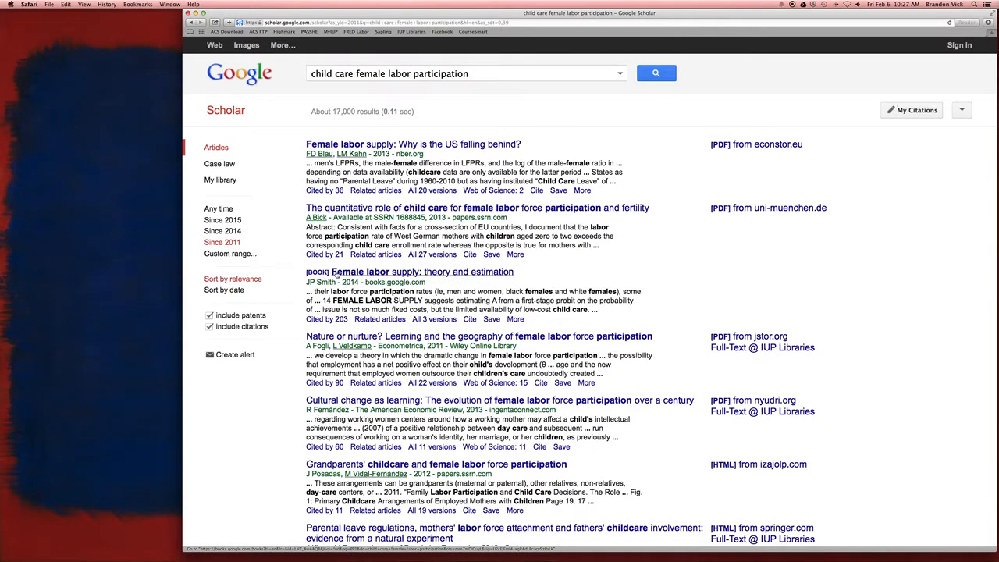
pyautogui.scroll(-3)
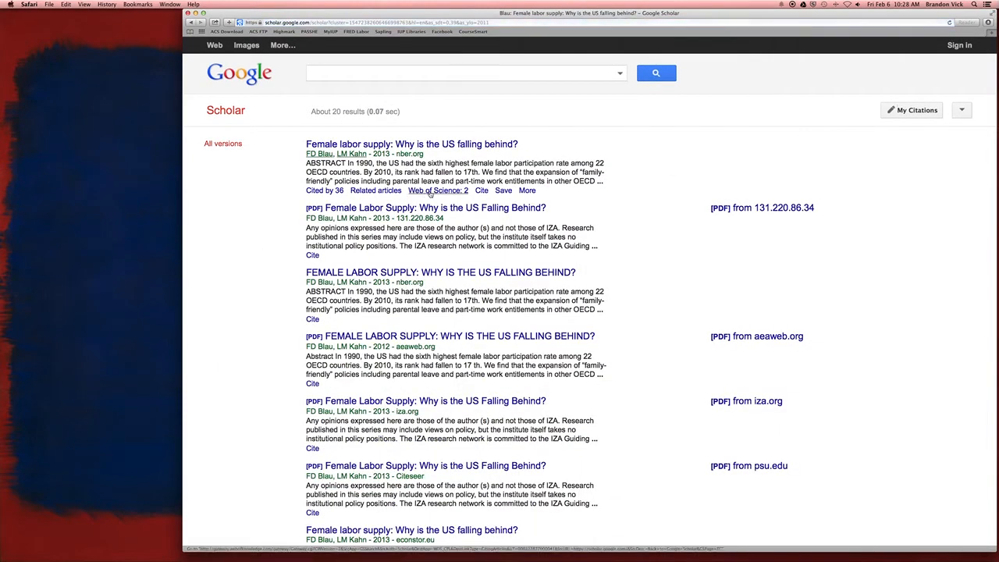
pyautogui.scroll(-3)
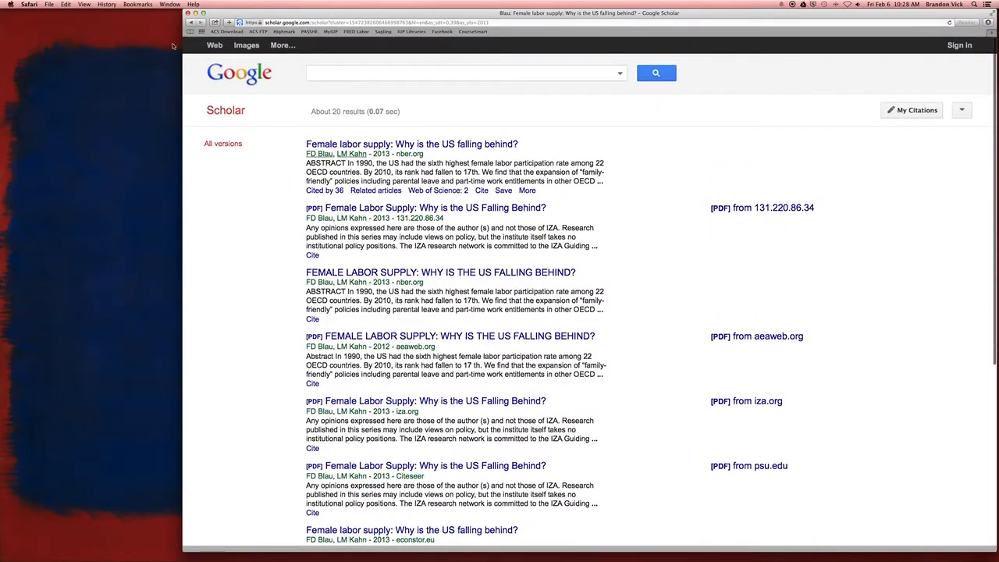
pyautogui.write('child care female labor participation')
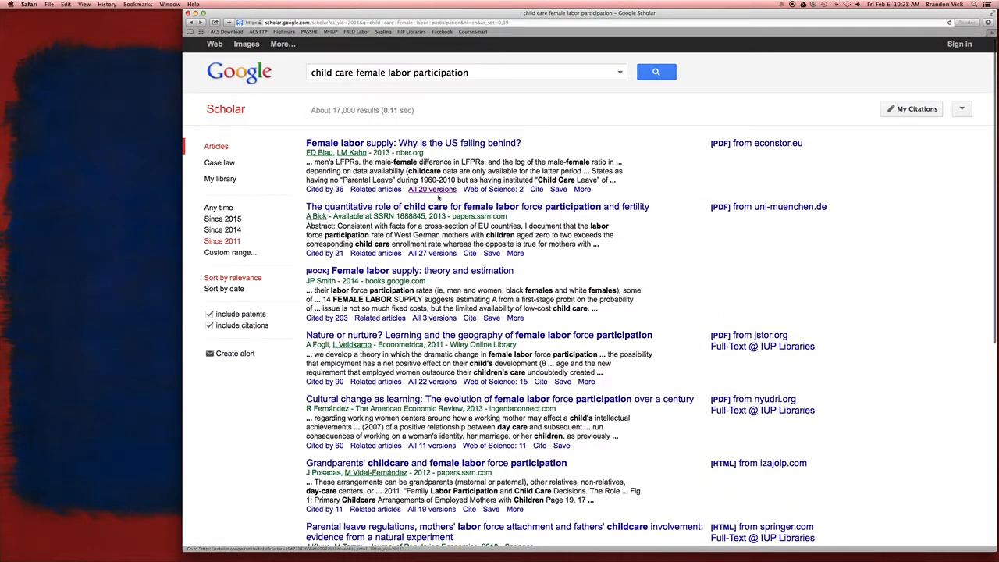
pyautogui.scroll(-3)
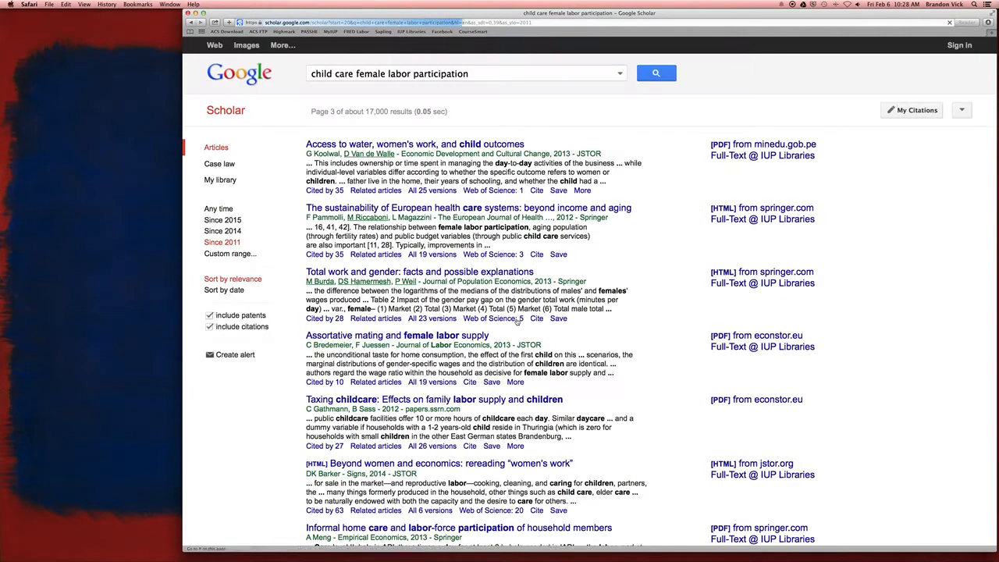
pyautogui.scroll(-3)
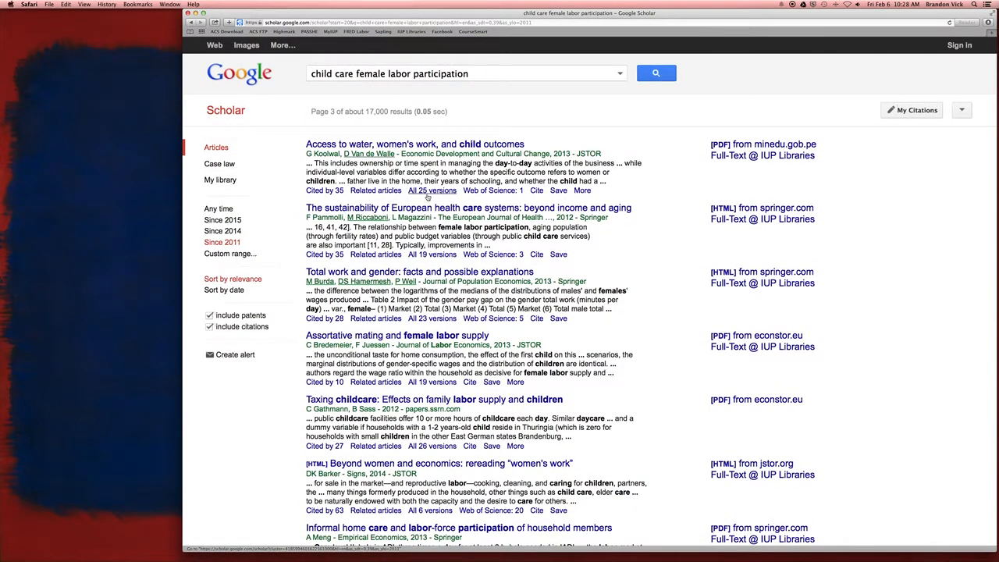
pyautogui.scroll(-3)
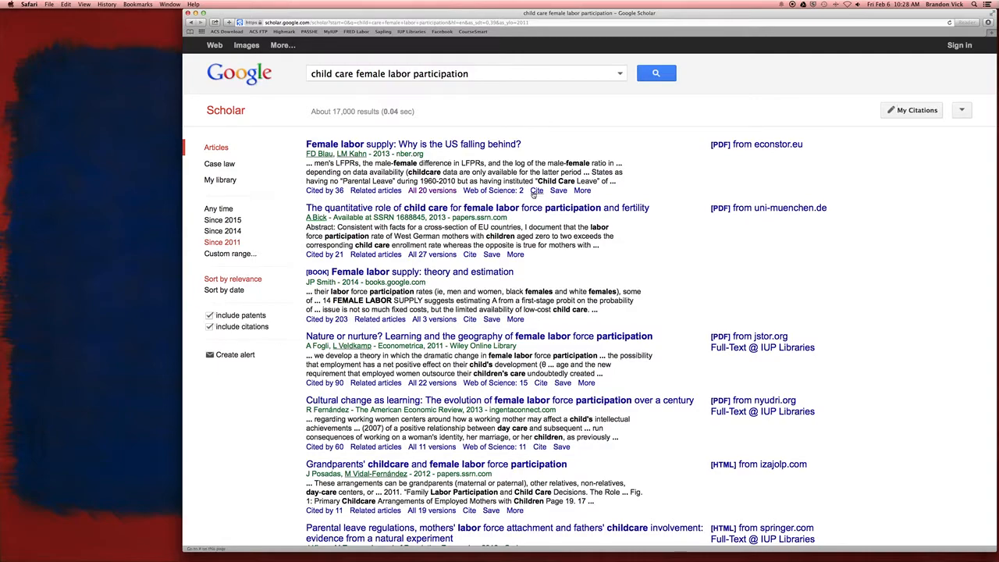
pyautogui.click(537, 191)
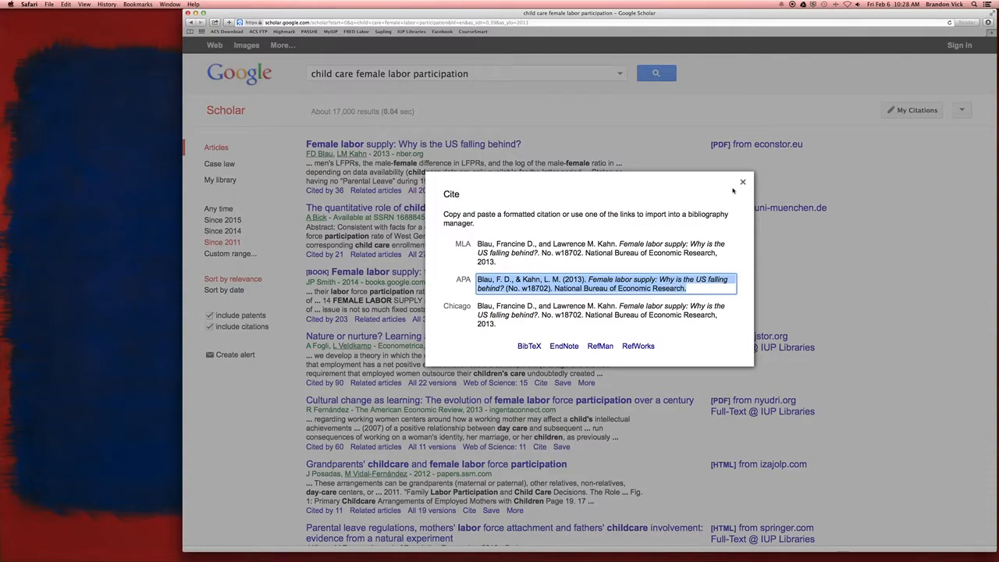
pyautogui.click(743, 181)
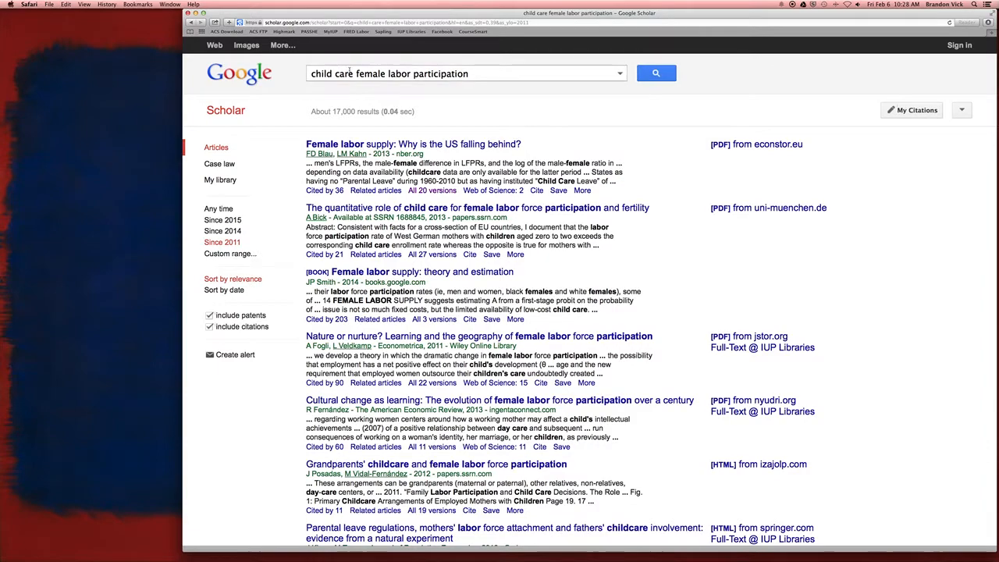
pyautogui.doubleClick(369, 73)
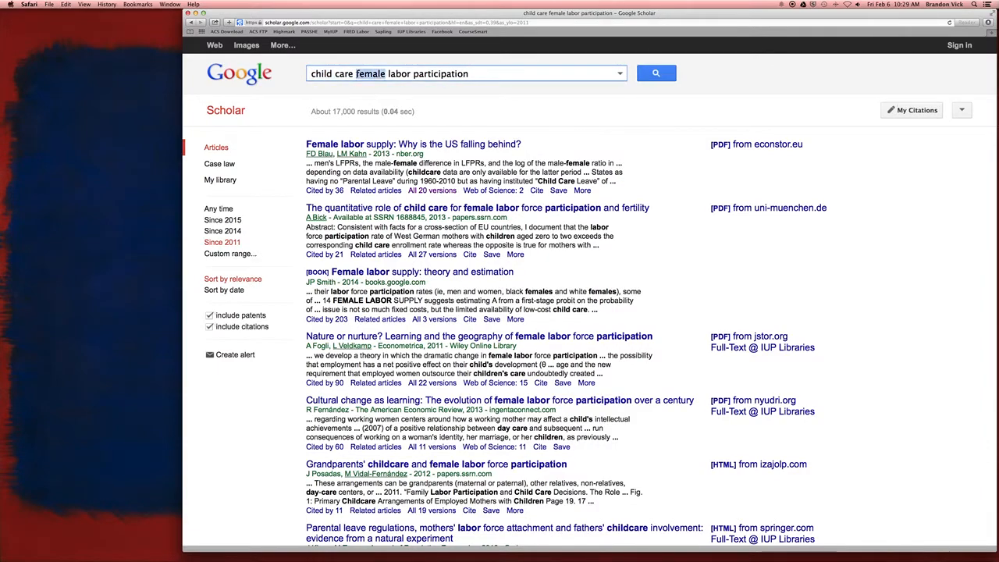